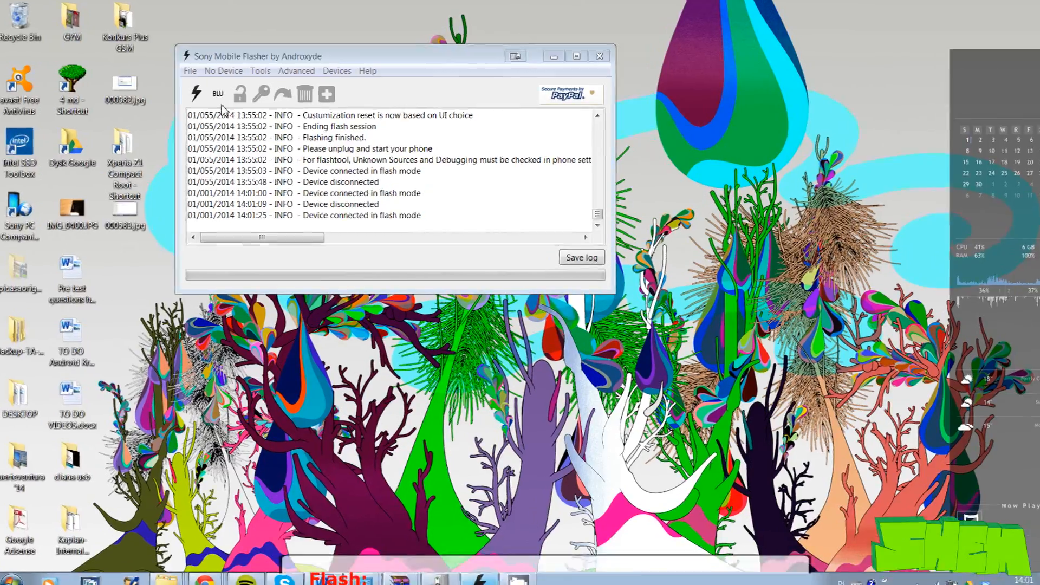
- Start a firmware flash with Flashmode as the boot mode
{"action": "left_click", "coordinate": [196, 93]}
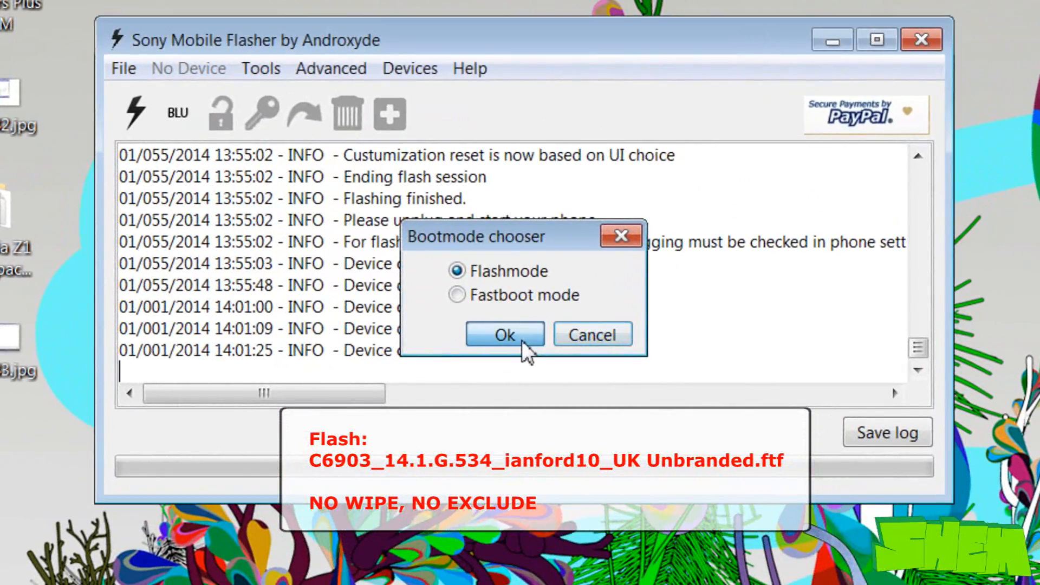
{"action": "left_click", "coordinate": [504, 334]}
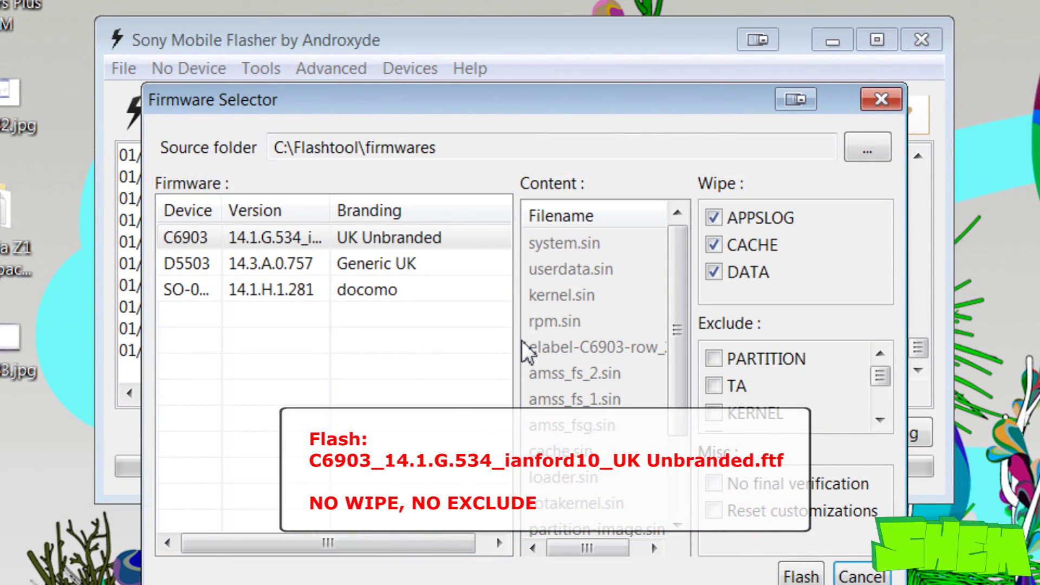
{"action": "mouse_move", "coordinate": [511, 352]}
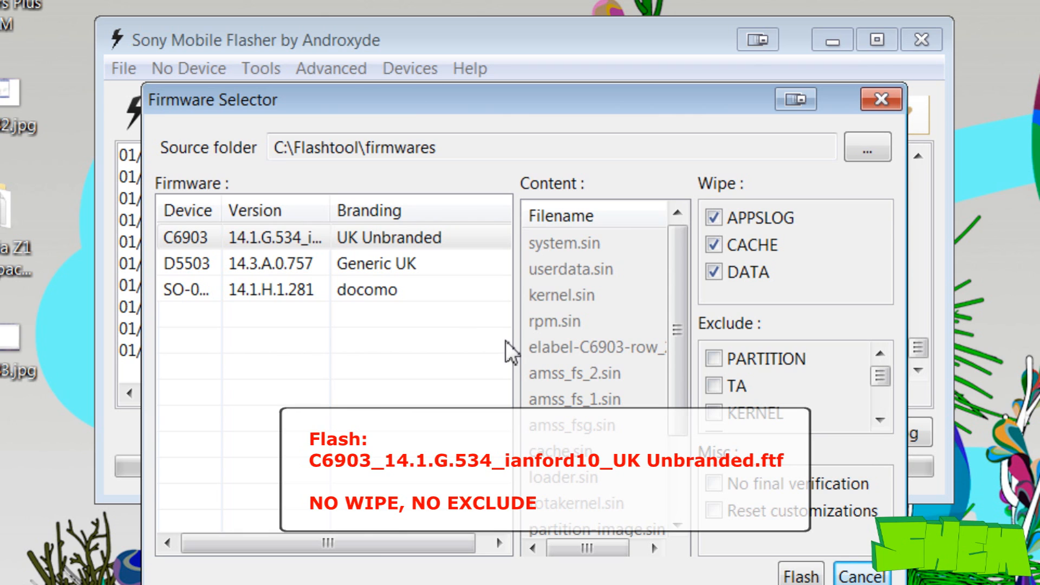
- Clear the data wipe options and flash the C6903 UK Unbranded firmware
{"action": "left_click", "coordinate": [372, 237]}
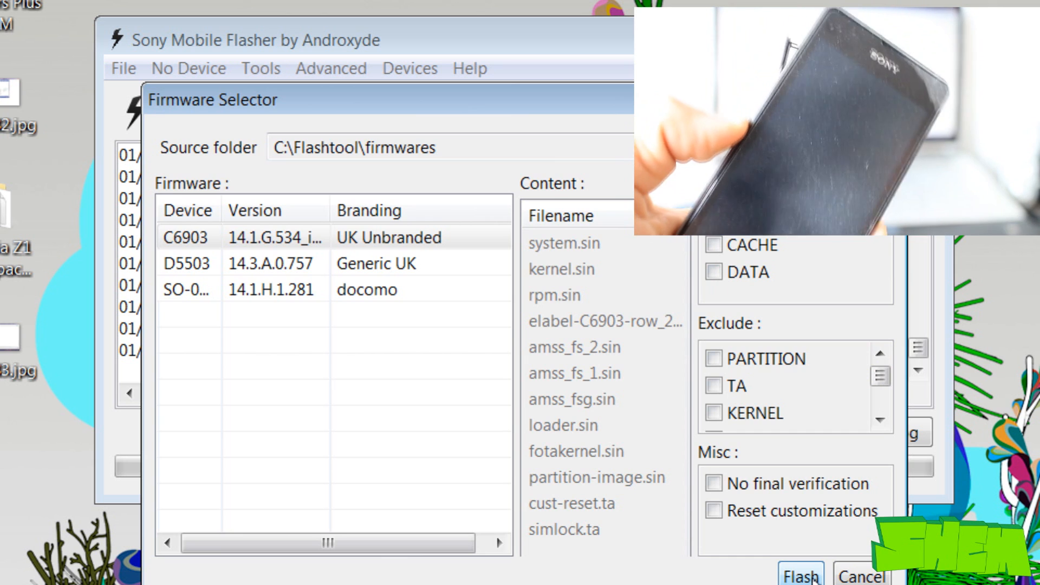
{"action": "left_click", "coordinate": [800, 572]}
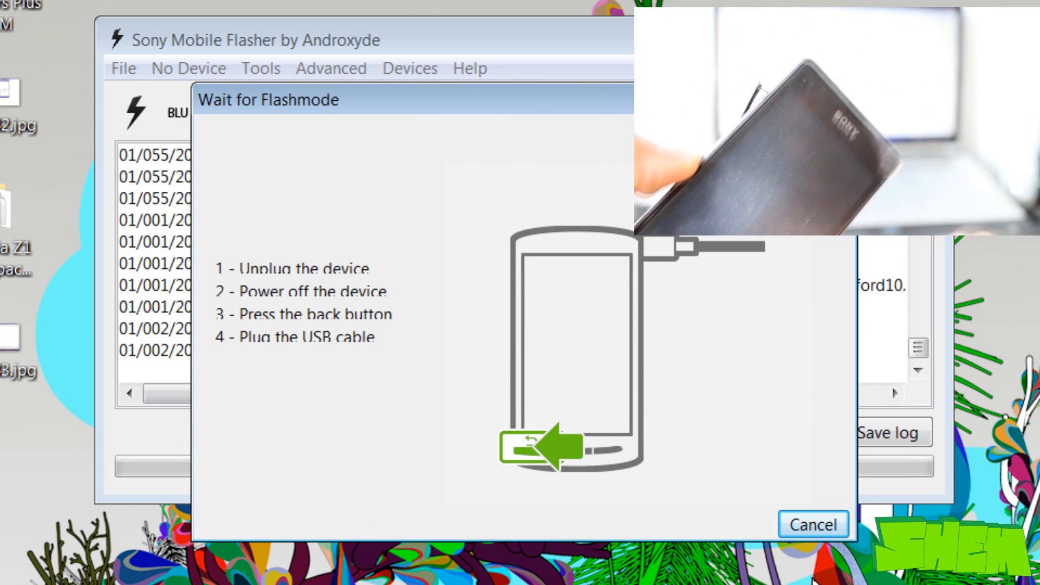